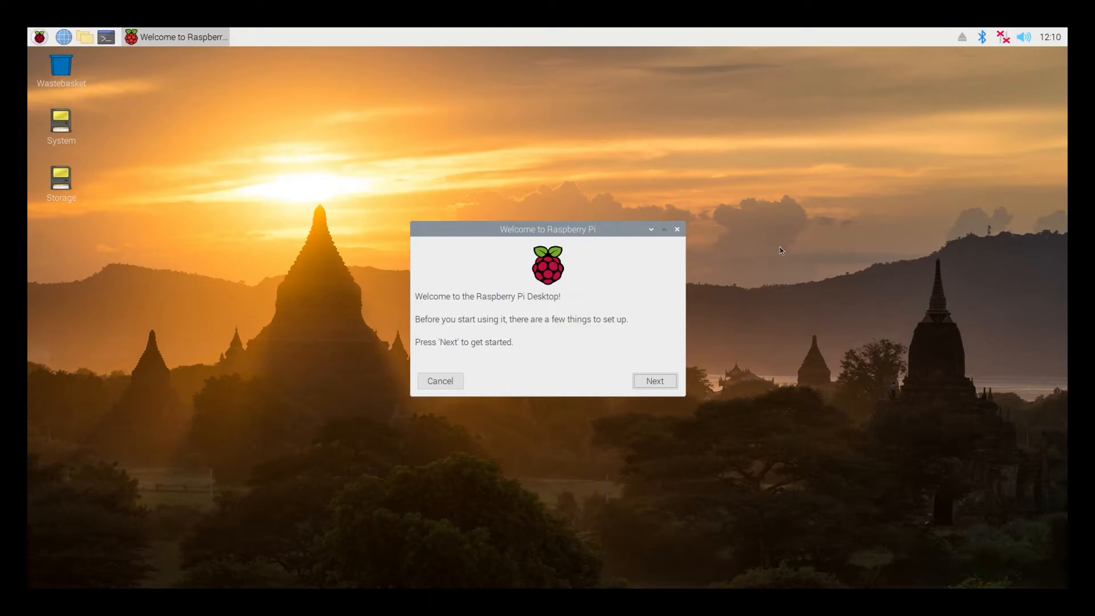
- Cancel the Welcome to Raspberry Pi wizard and start setting the wireless LAN country from the network tray
click(439, 381)
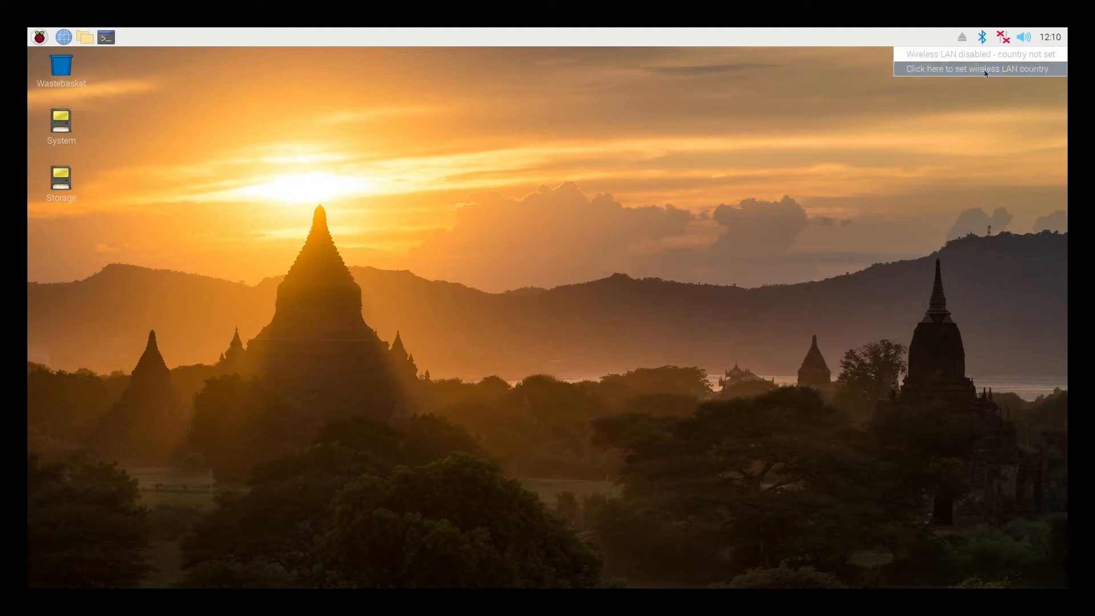
click(977, 69)
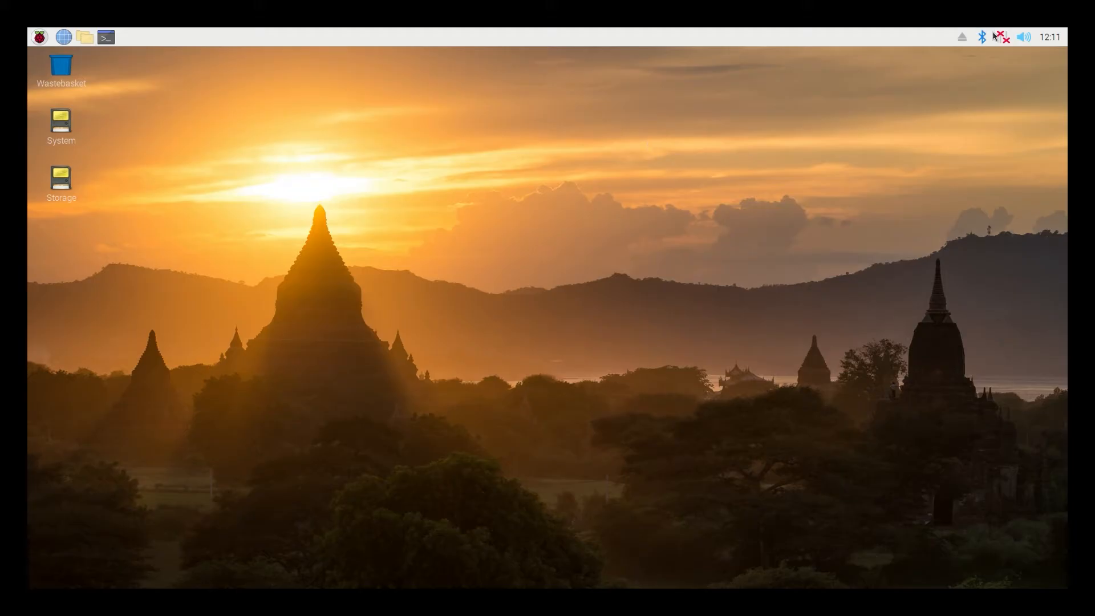
- Join the CAT S41 network from the Wi-Fi tray and enter its pre-shared key
click(1004, 37)
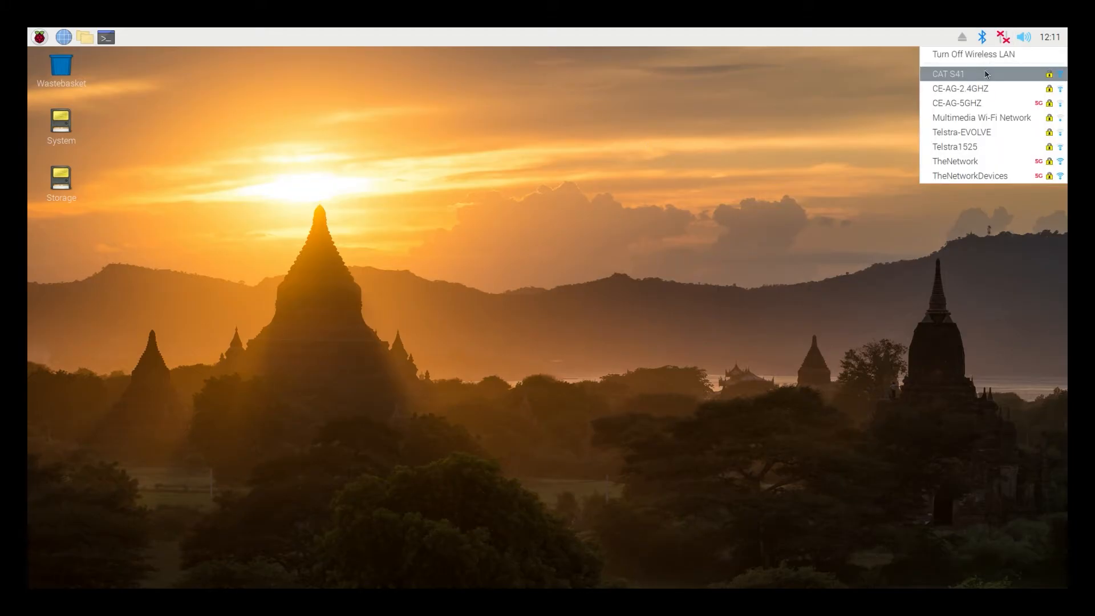
click(948, 73)
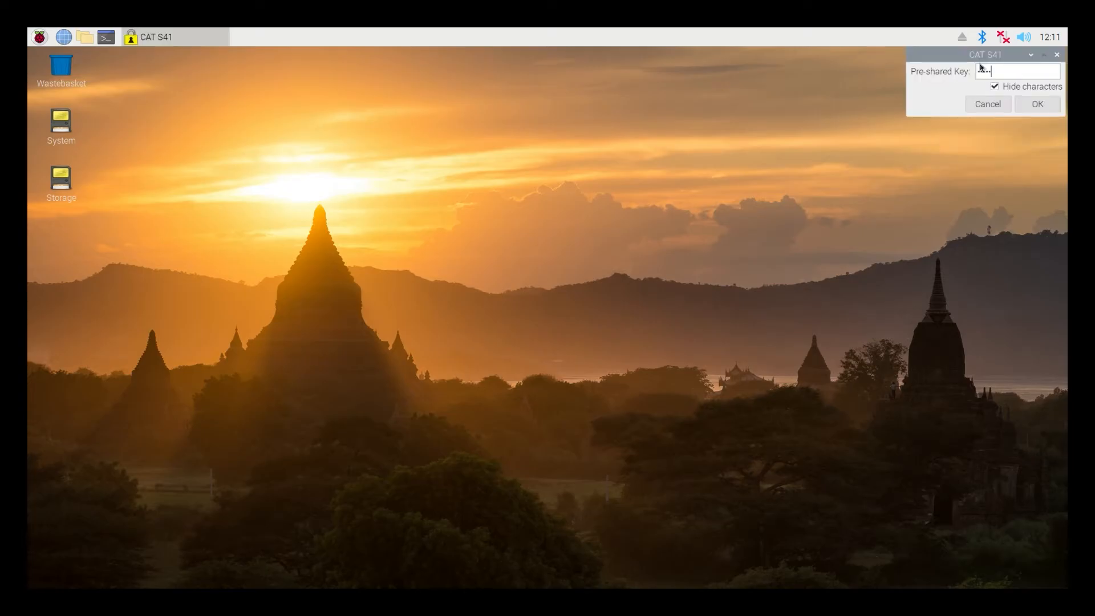
click(1016, 71)
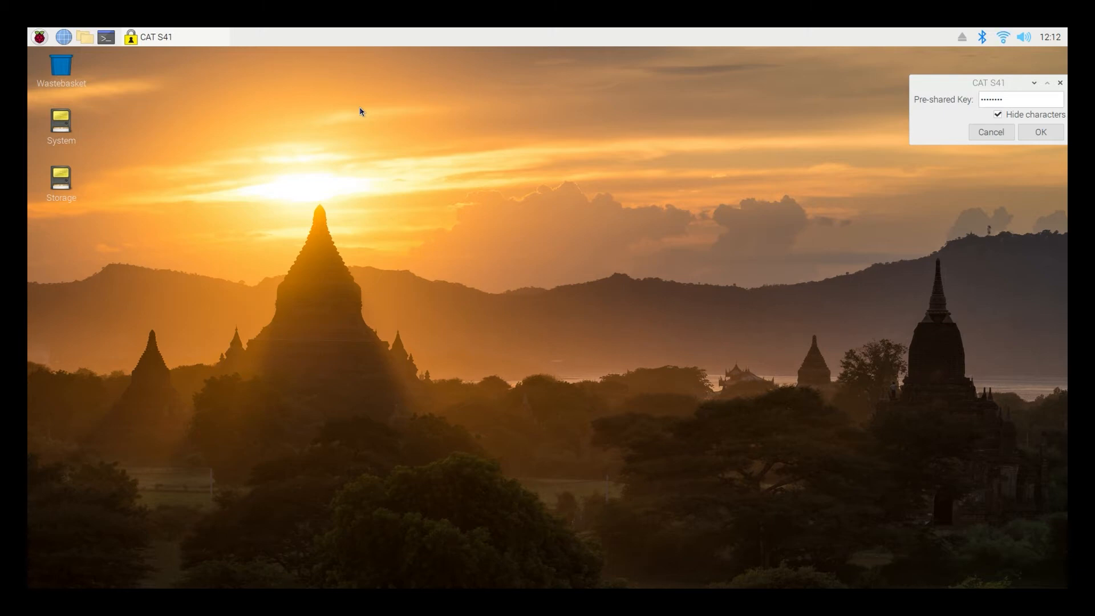
mouse_move(351, 108)
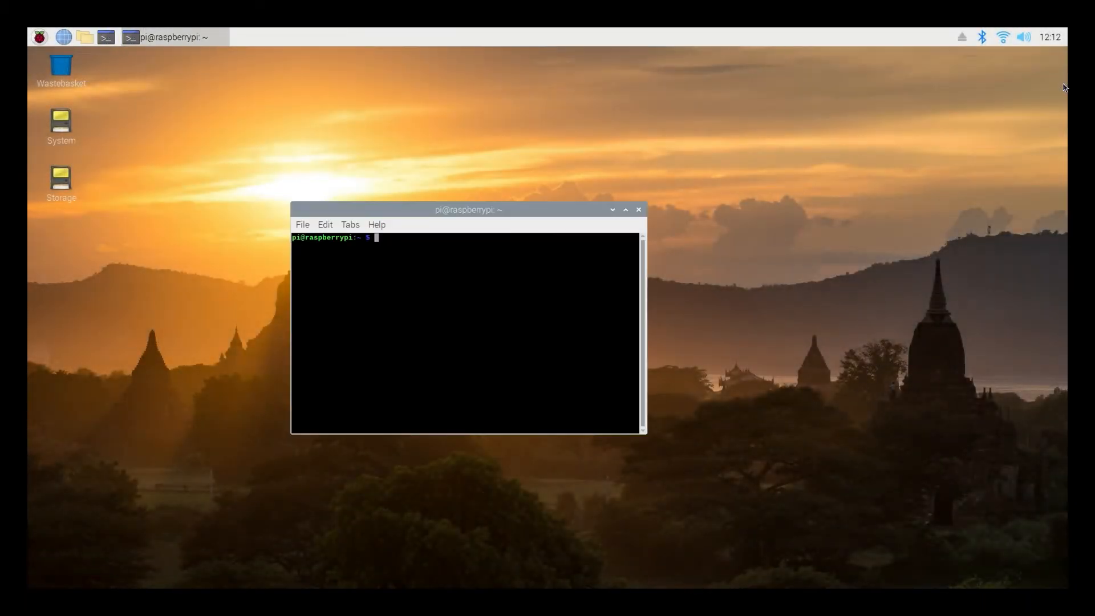
- Position the terminal and run 'sudo apt-get update' to refresh the package lists
drag(467, 209, 342, 86)
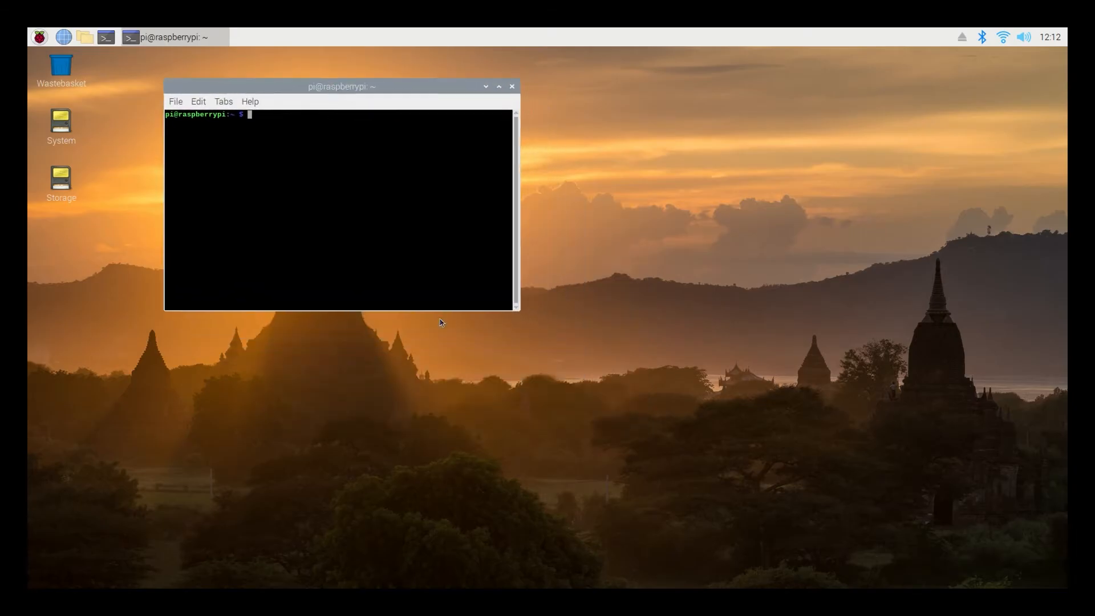
click(199, 101)
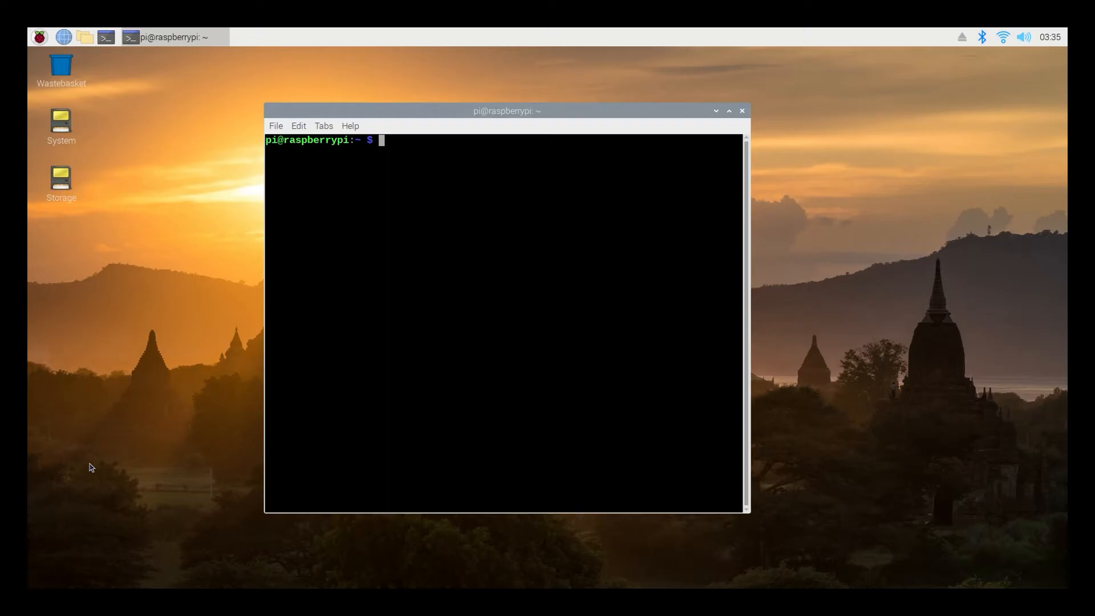
text(sudo)
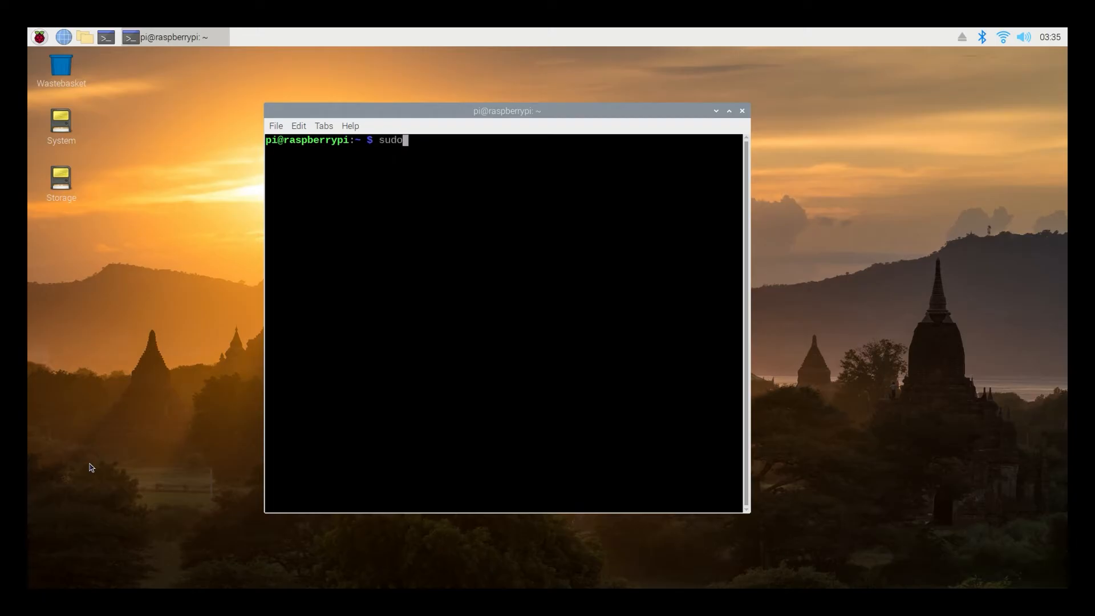
text(apt-)
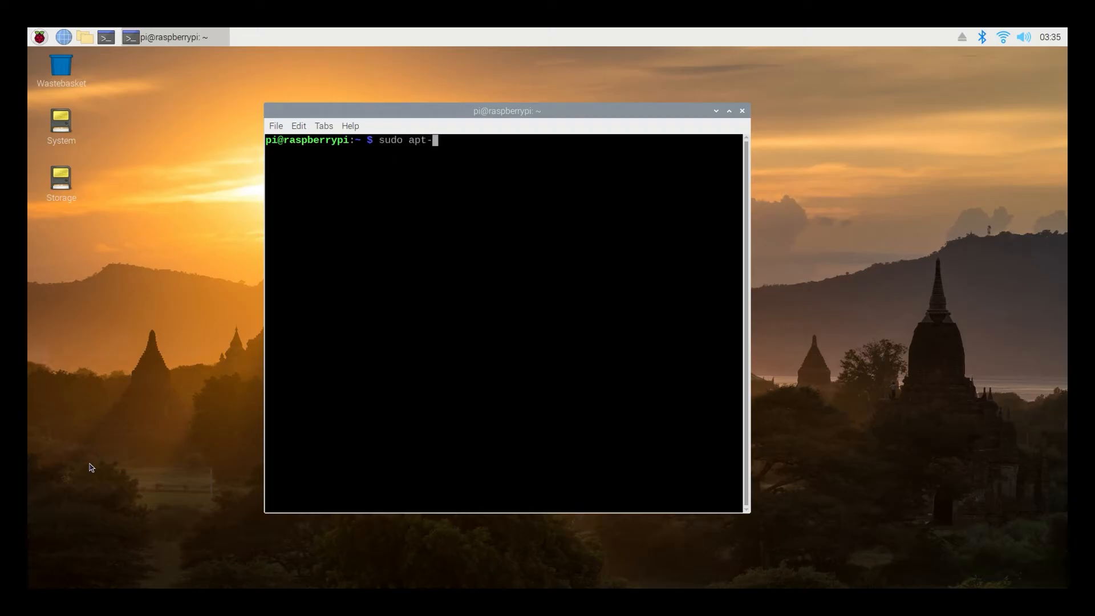
text(get upd)
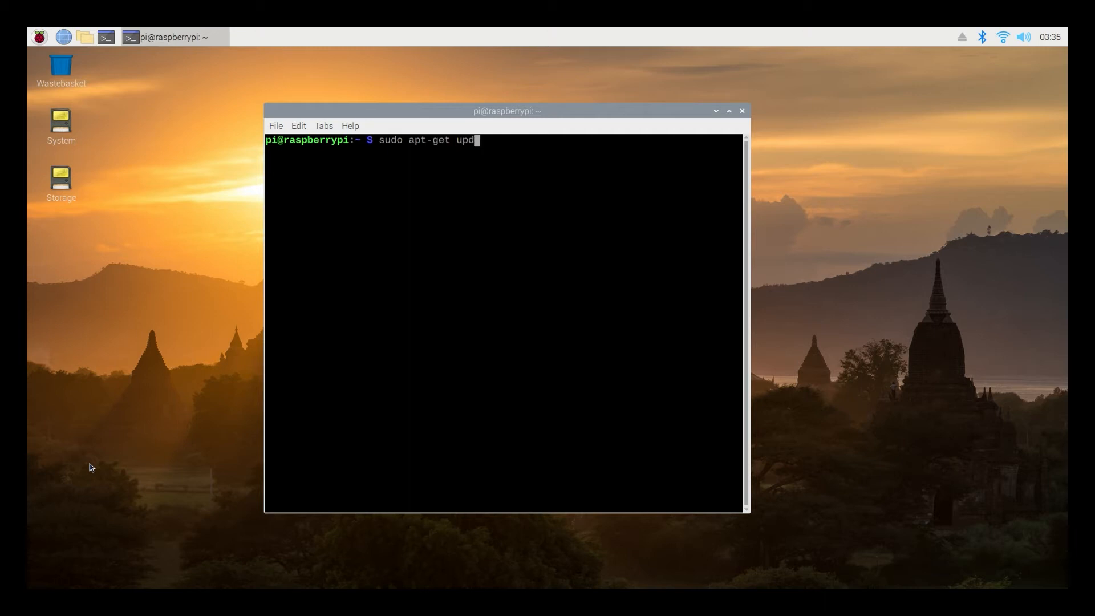
text(ate)
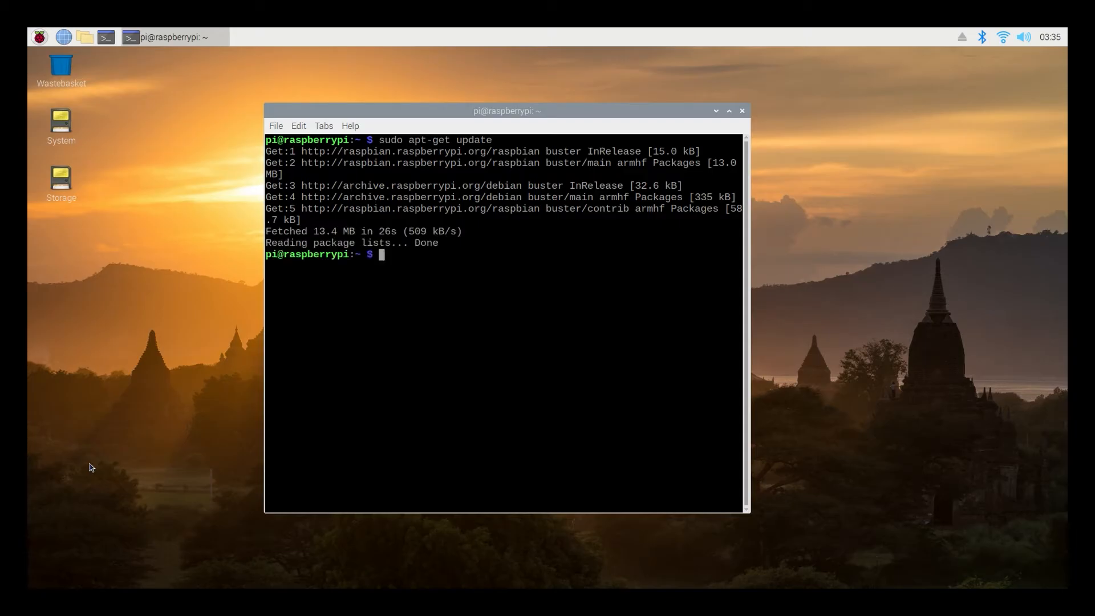
text(sudo apt-)
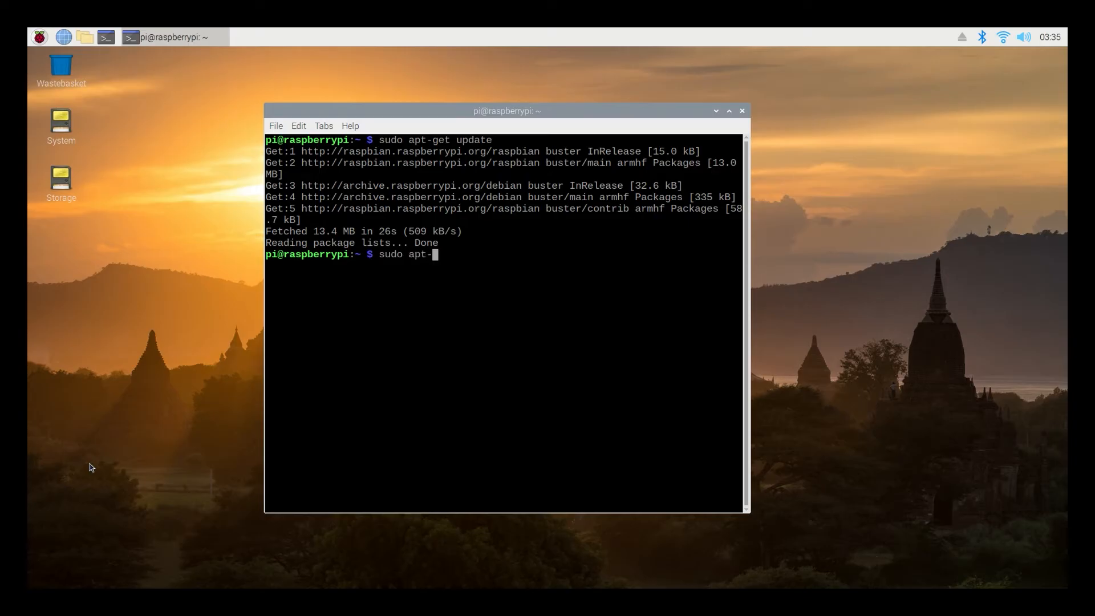
- Run 'sudo apt-get install -y git', which reports git already at the newest version
text(get inn)
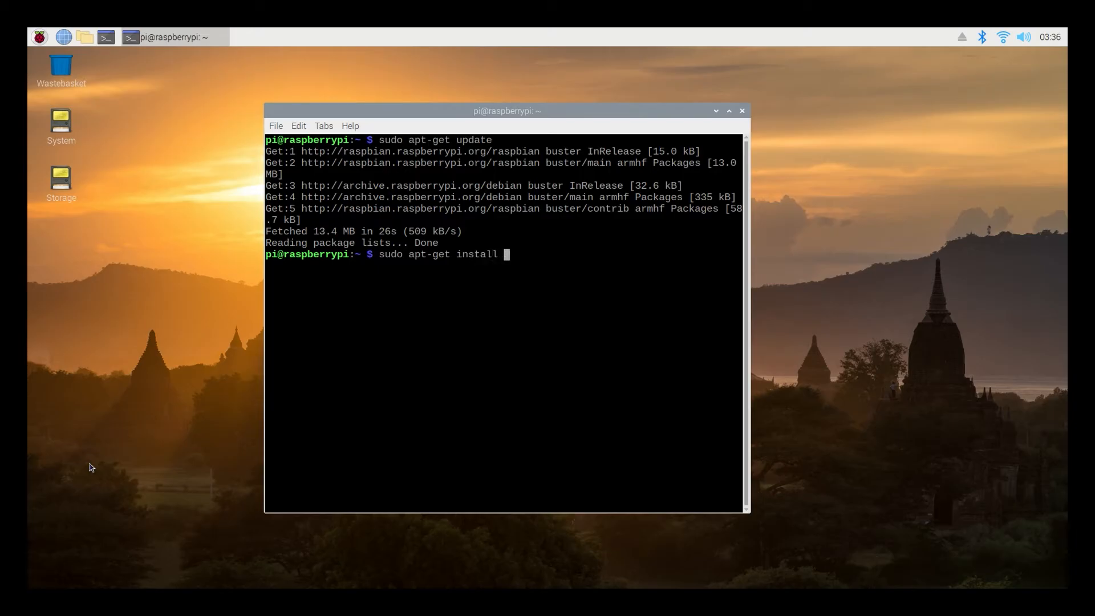
text(-y)
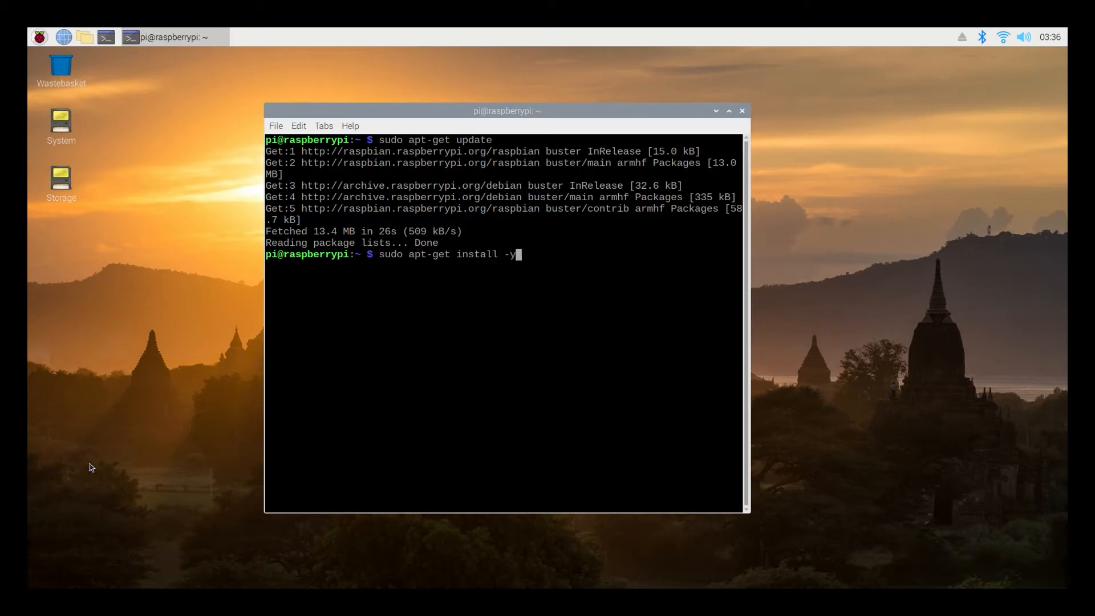
text(git)
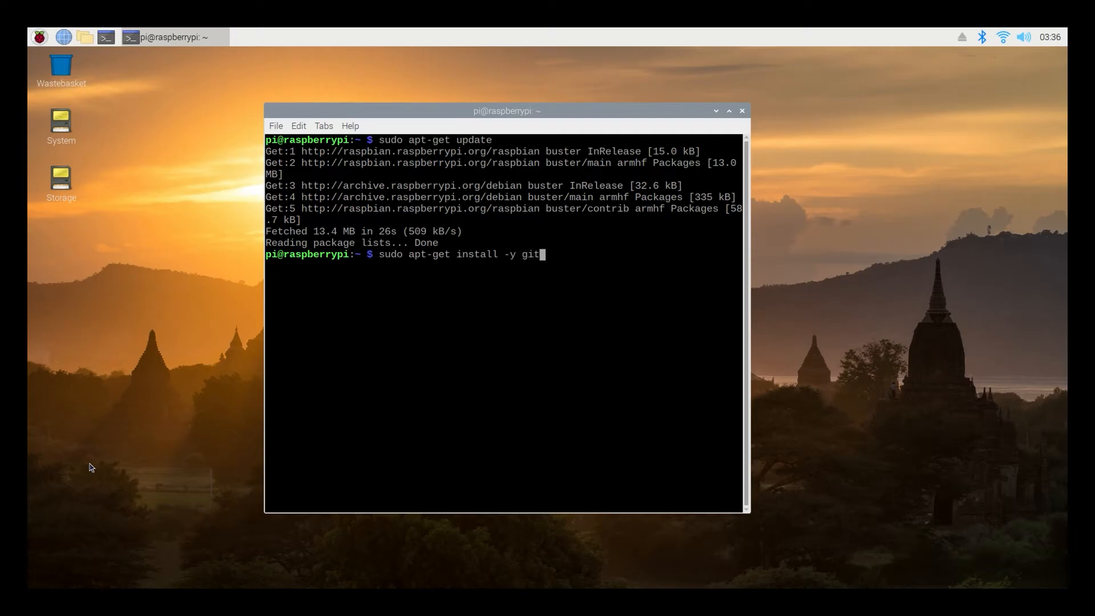
key(Return)
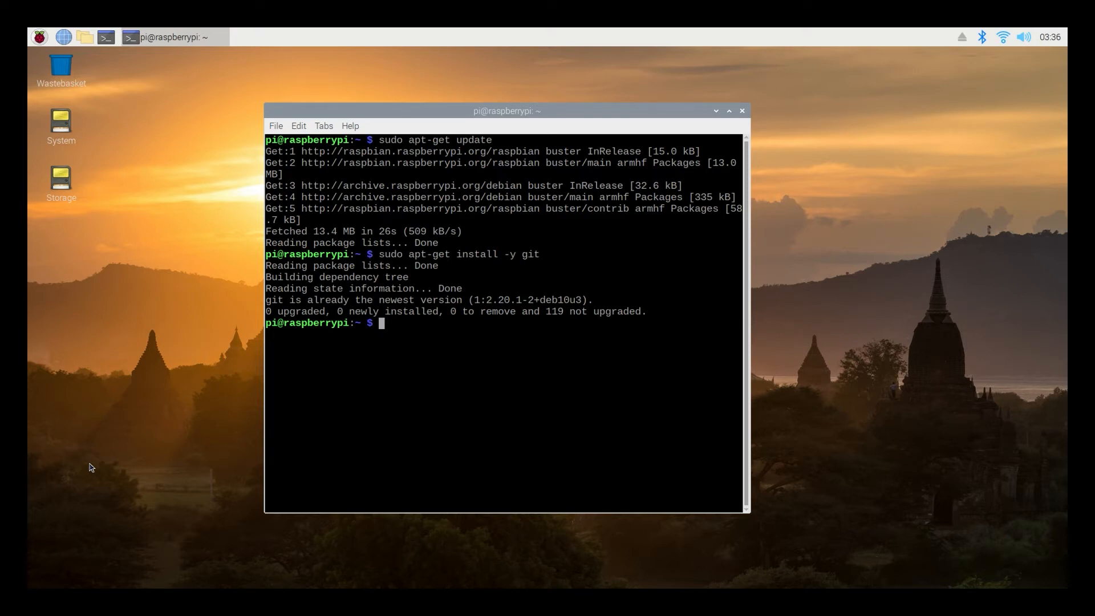
text(git clone)
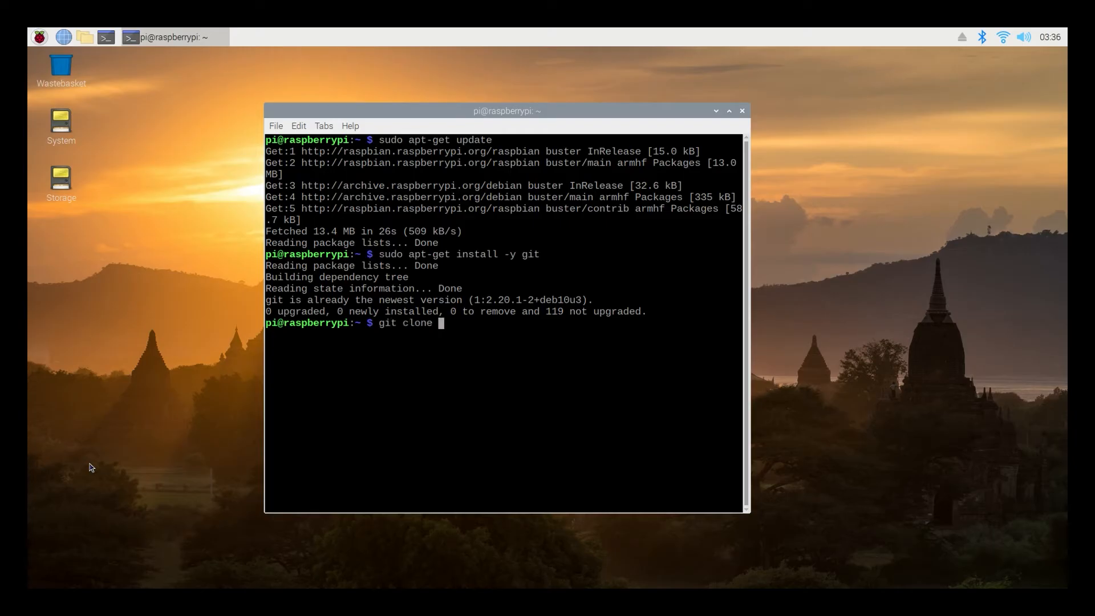
text(http)
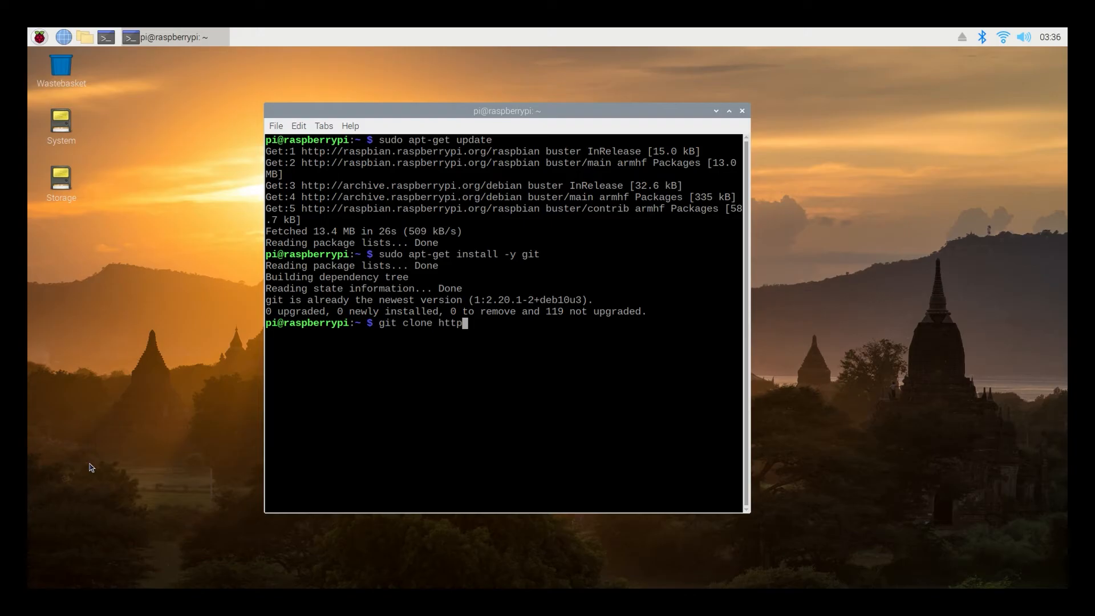
text(s;)
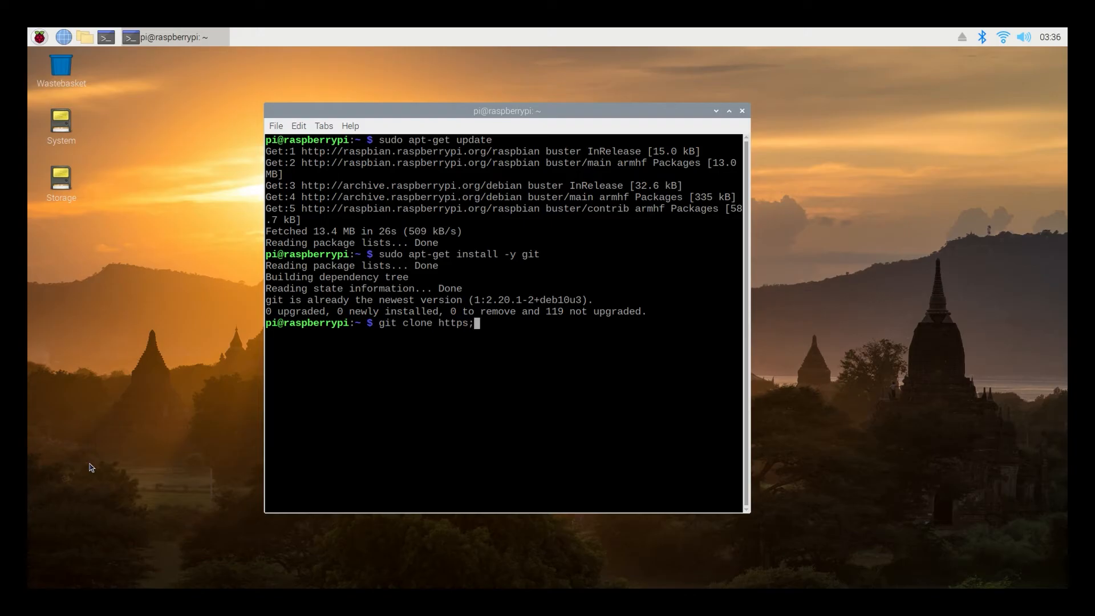
text(//g)
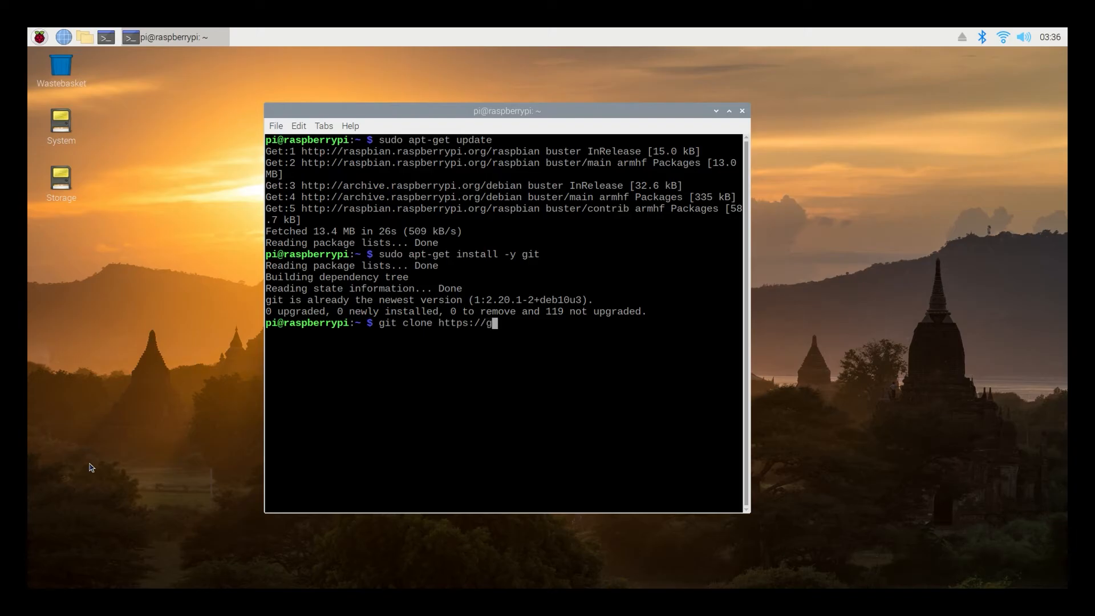
text(ithub)
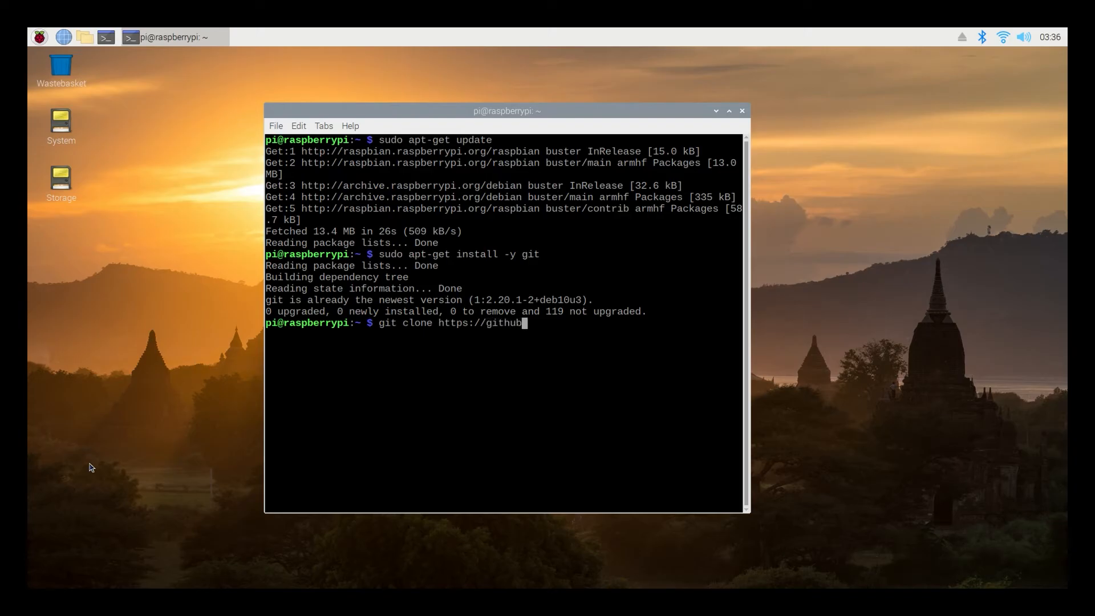
text(.com)
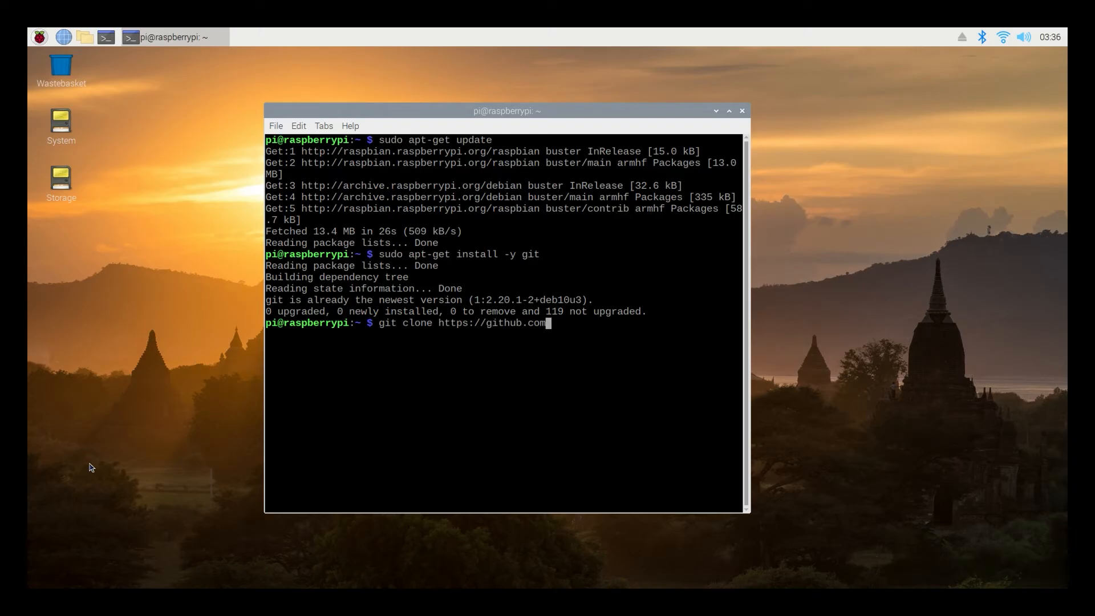
text(/)
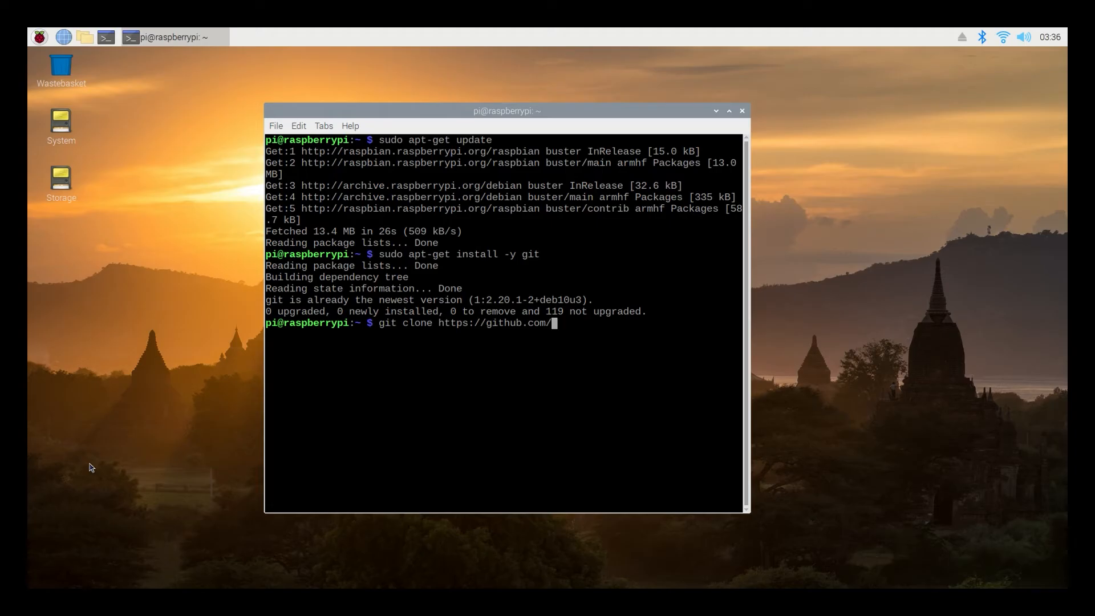
text(ada)
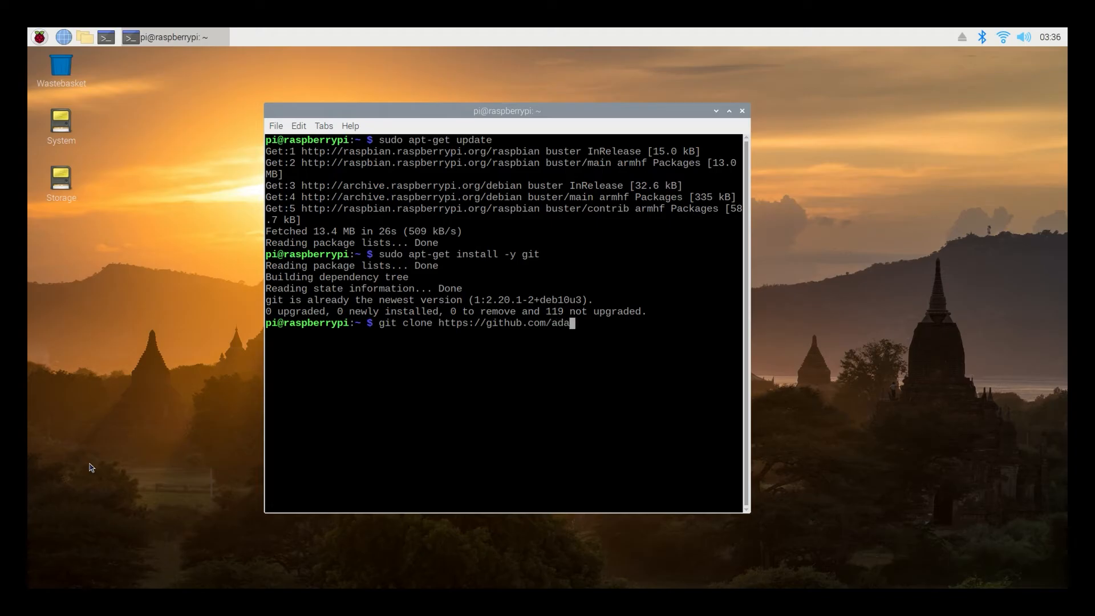
text(fruit)
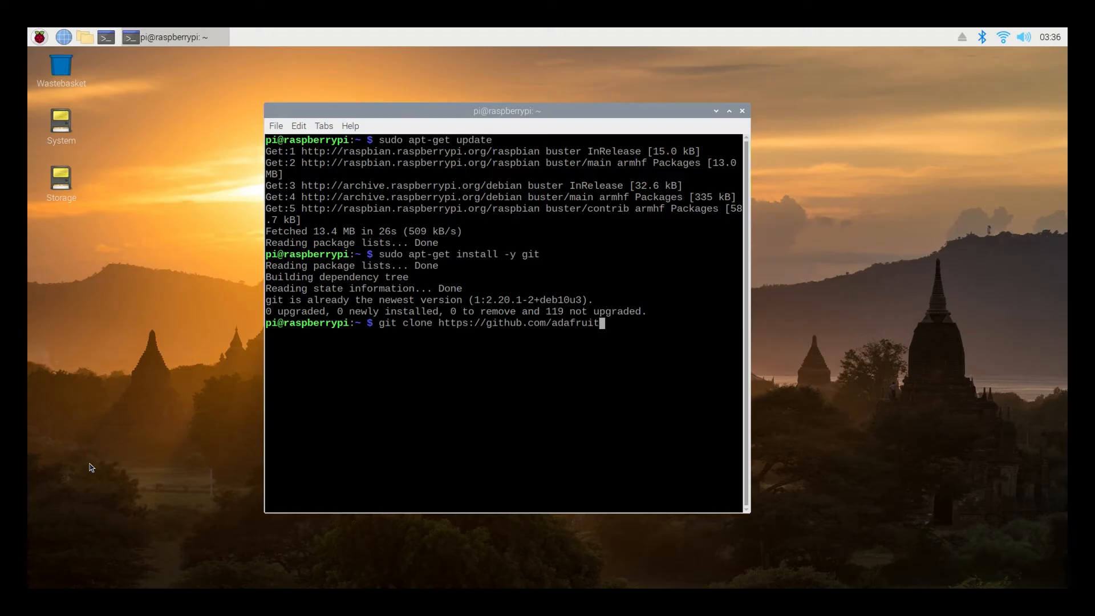
text(/pi_)
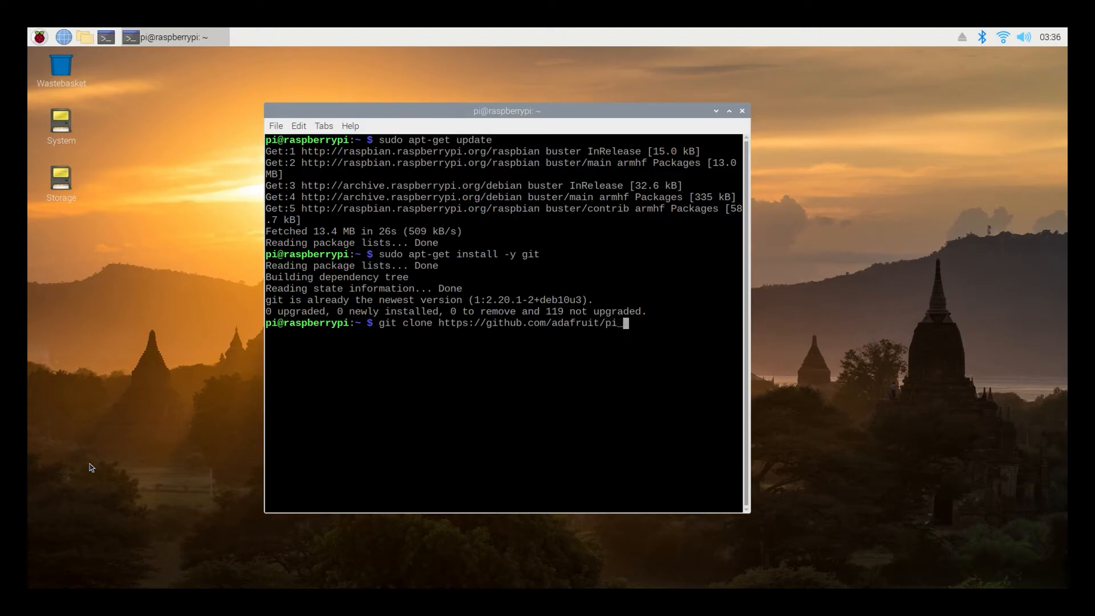
text(video_looper.git)
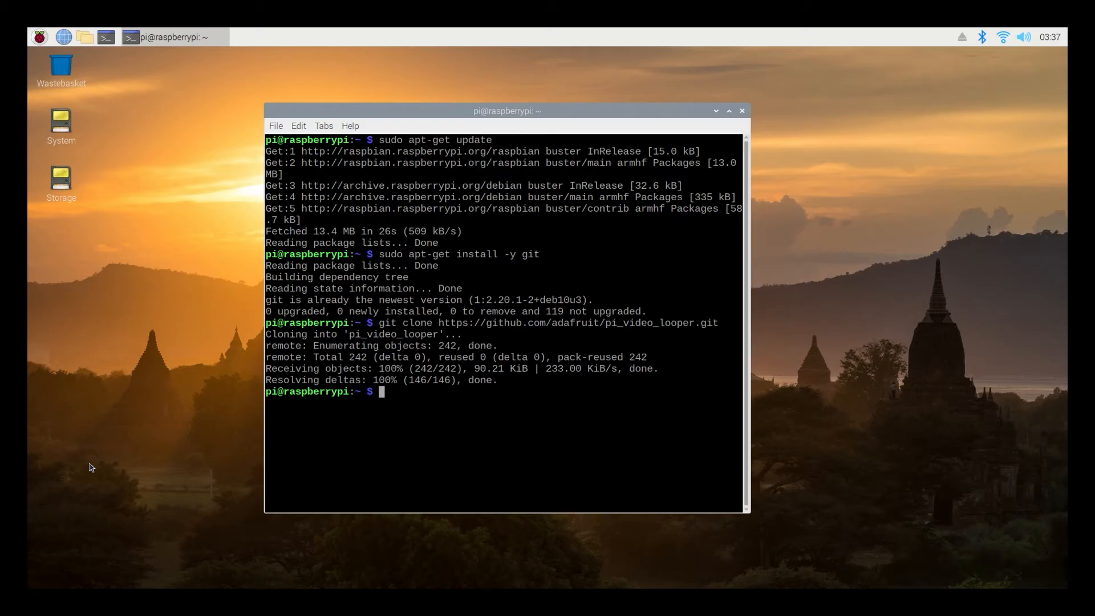
text(cd p)
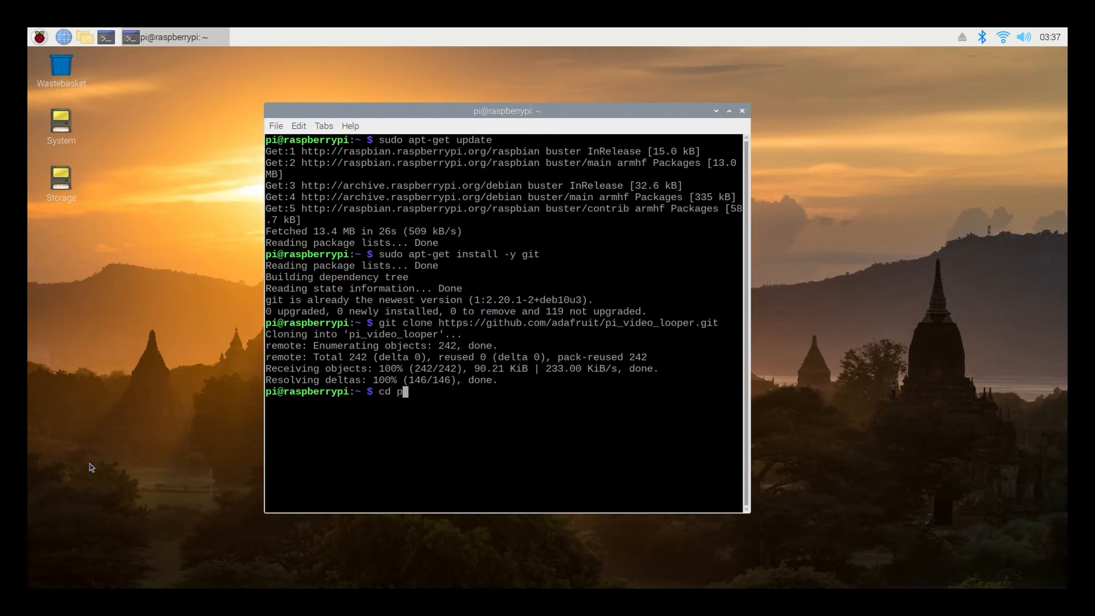
- Change into pi_video_looper and enter 'sudo ./install.sh' at the prompt
text(i_video_loop)
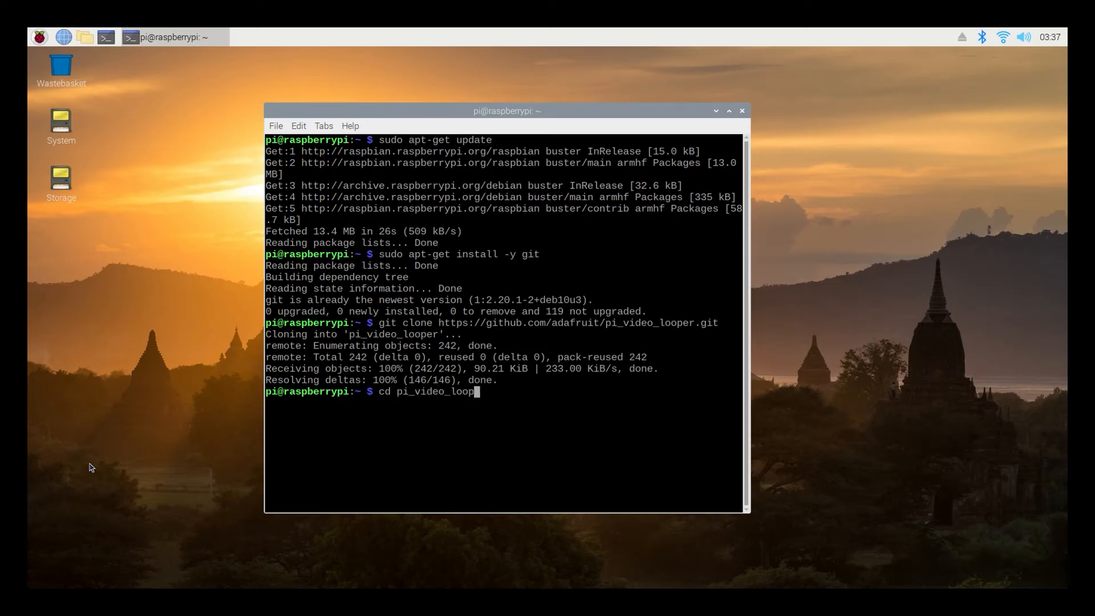
text(er)
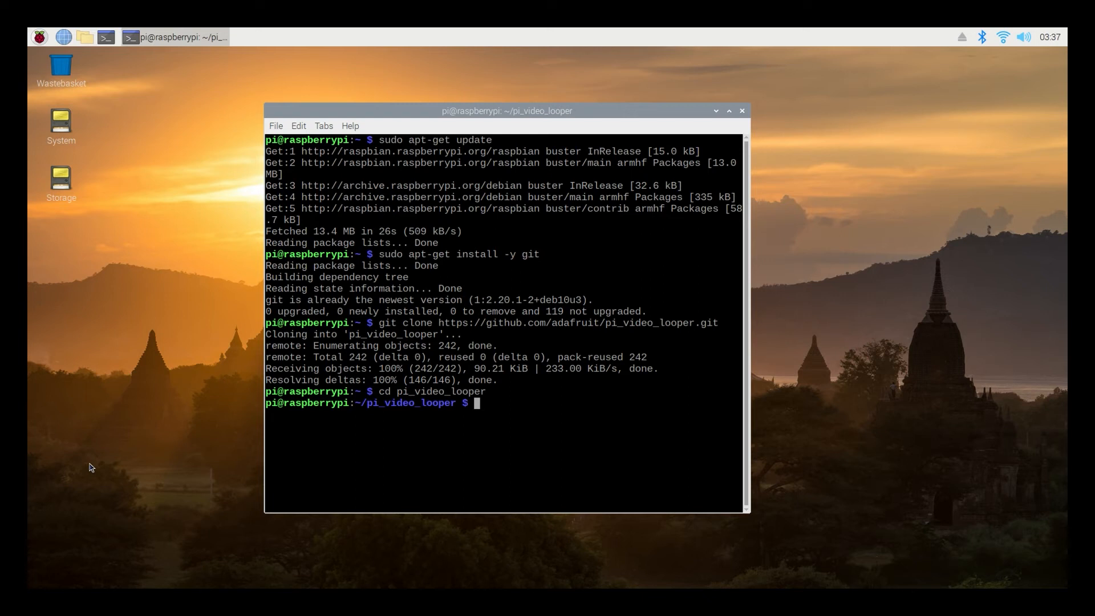
text(sudo ./)
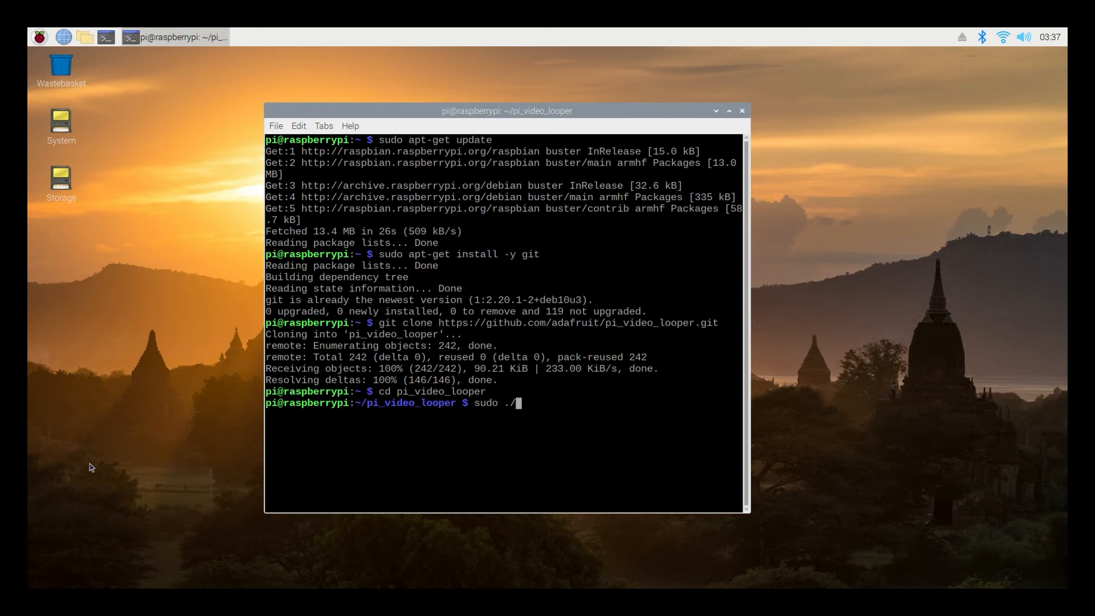
text(instal)
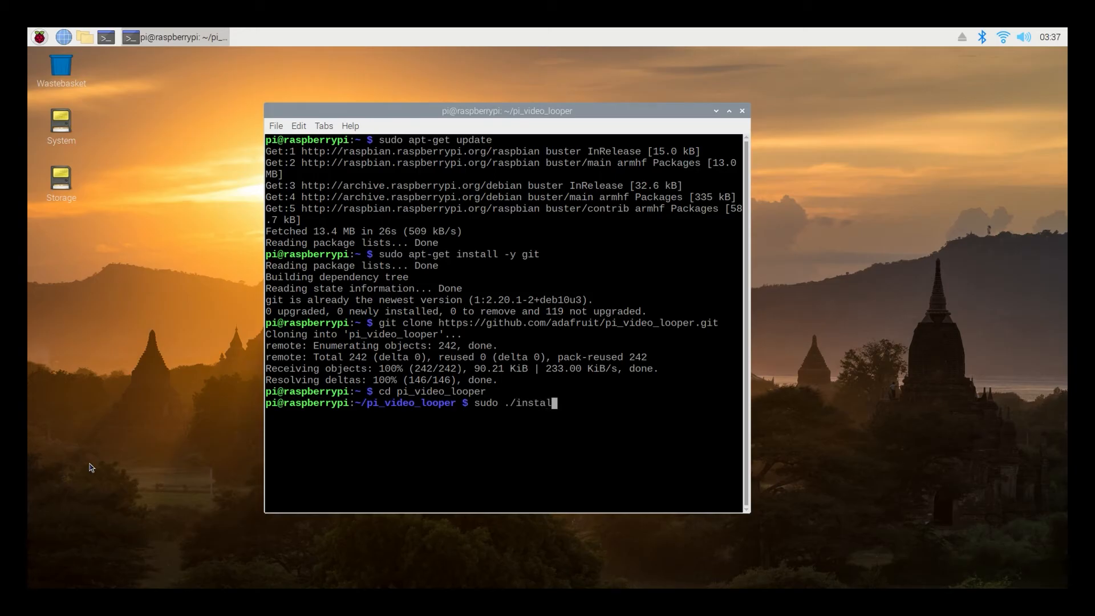
text(.sh)
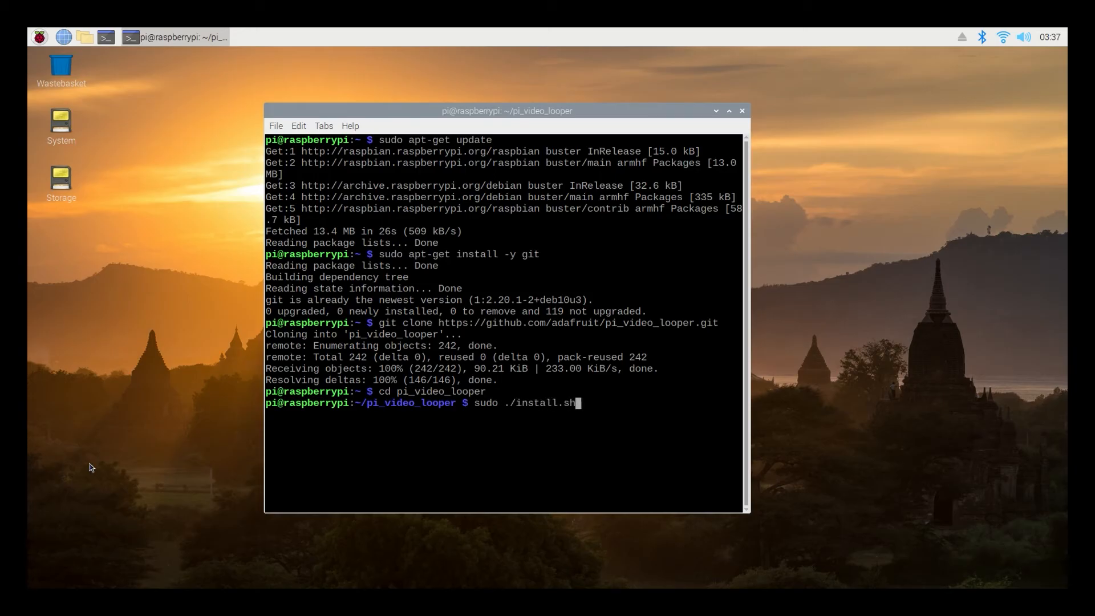